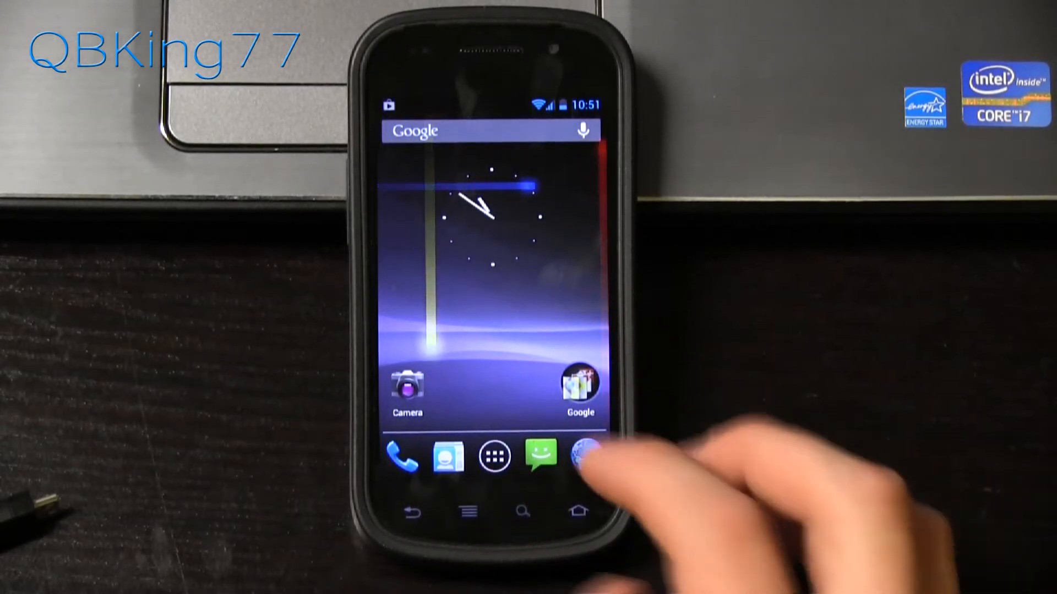
Verify in Developer options that USB debugging is enabled, then return to the Settings list
left_click(494, 456)
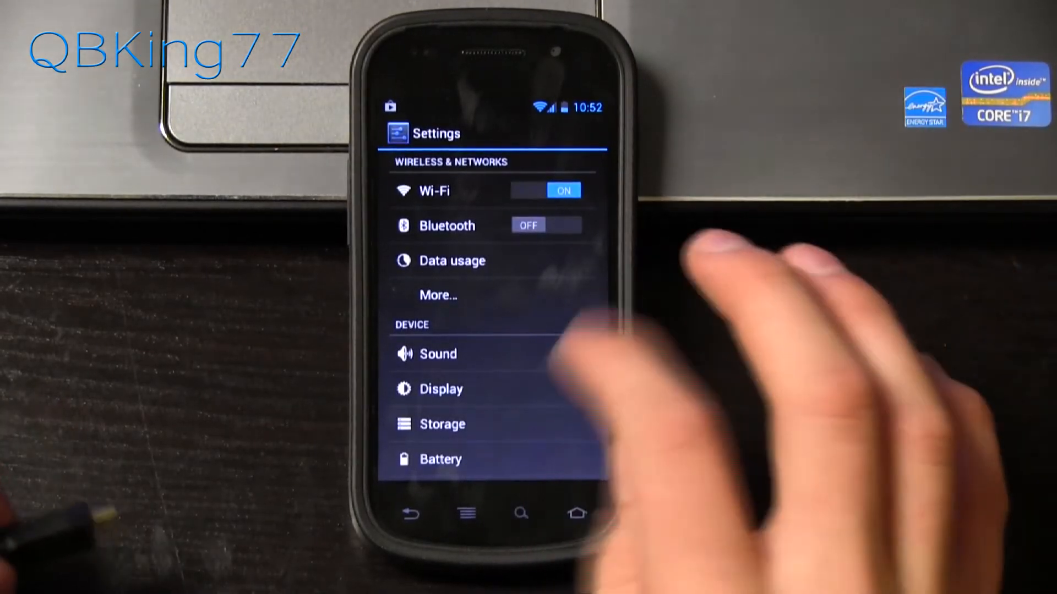
scroll("up", 3)
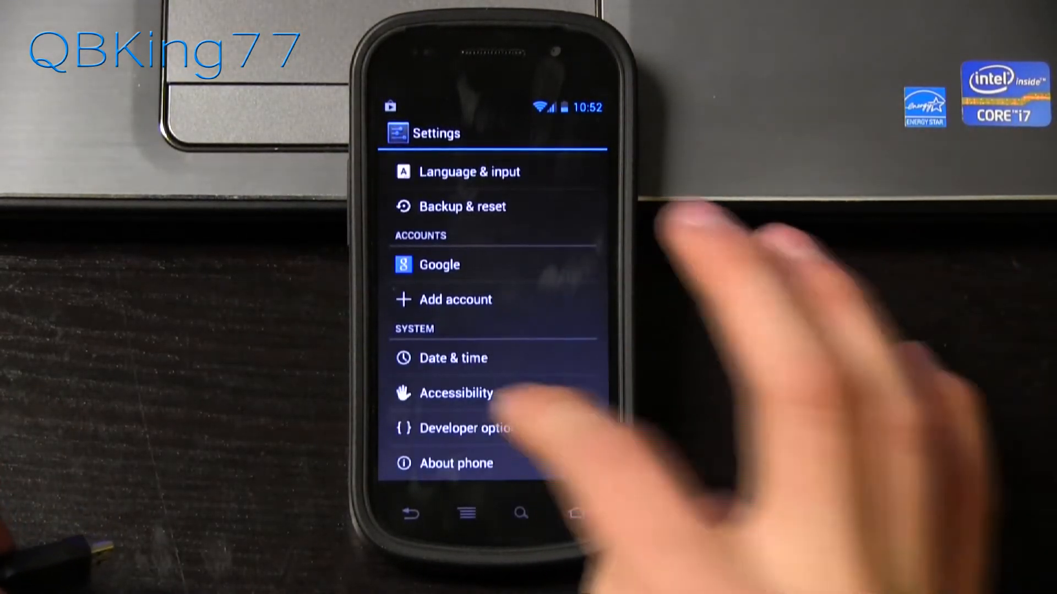
left_click(458, 428)
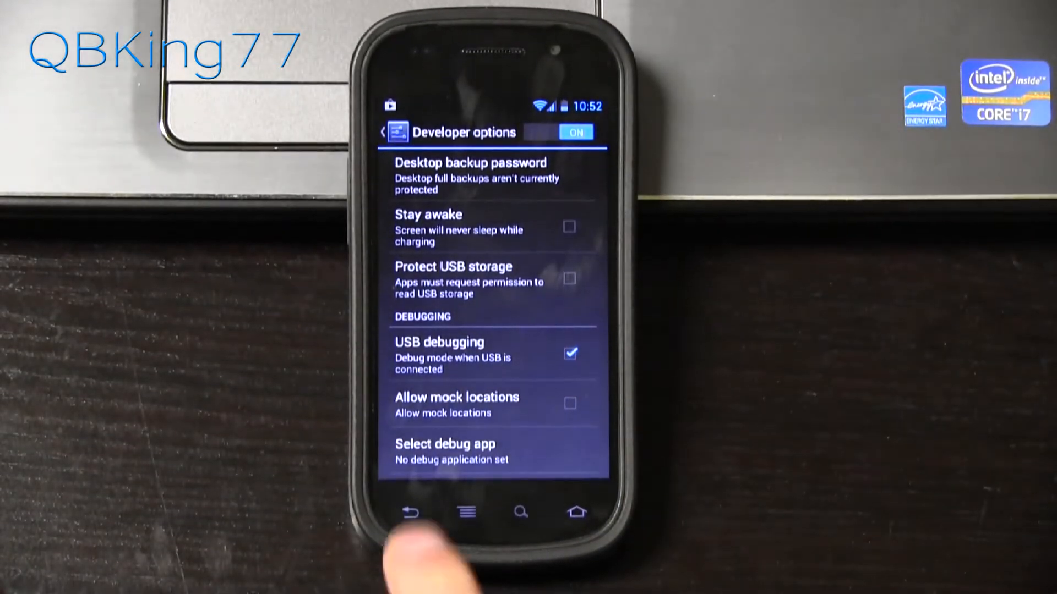
left_click(411, 513)
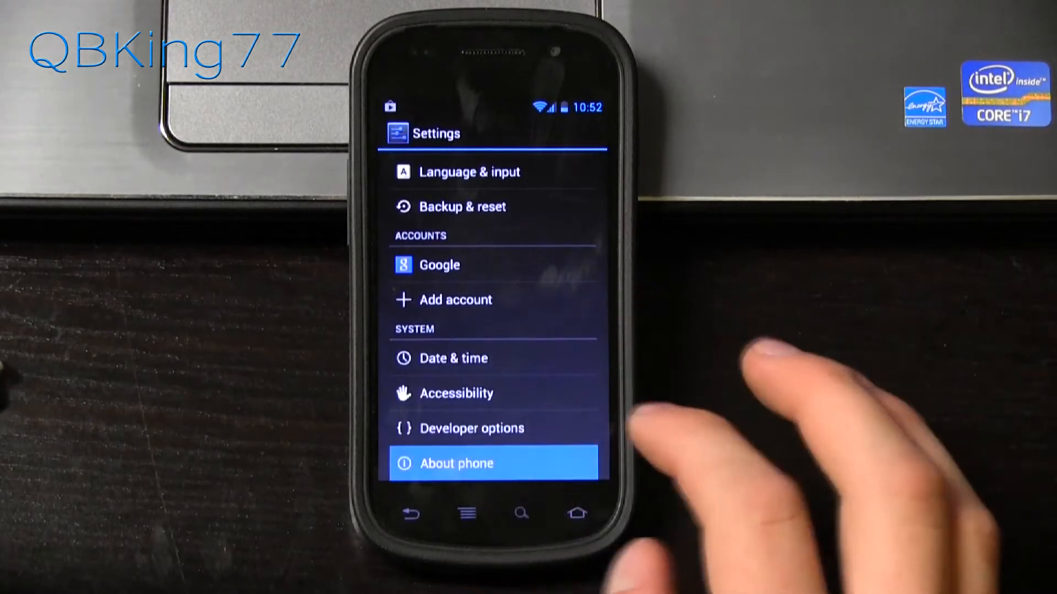
View About phone: Nexus S 4G, Android 4.1.1, build number JRO03R
left_click(457, 464)
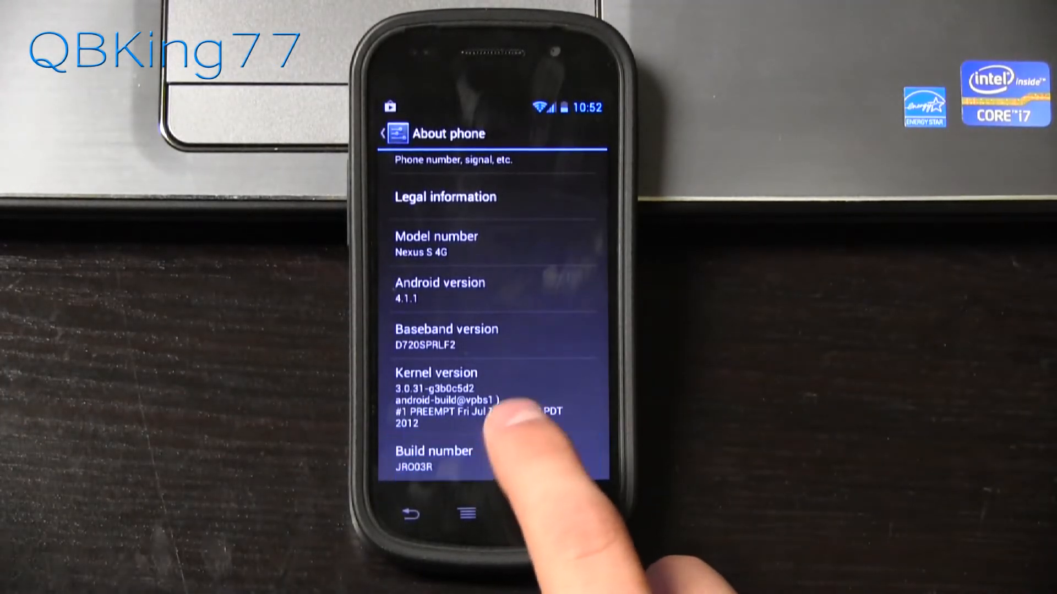
left_click(412, 513)
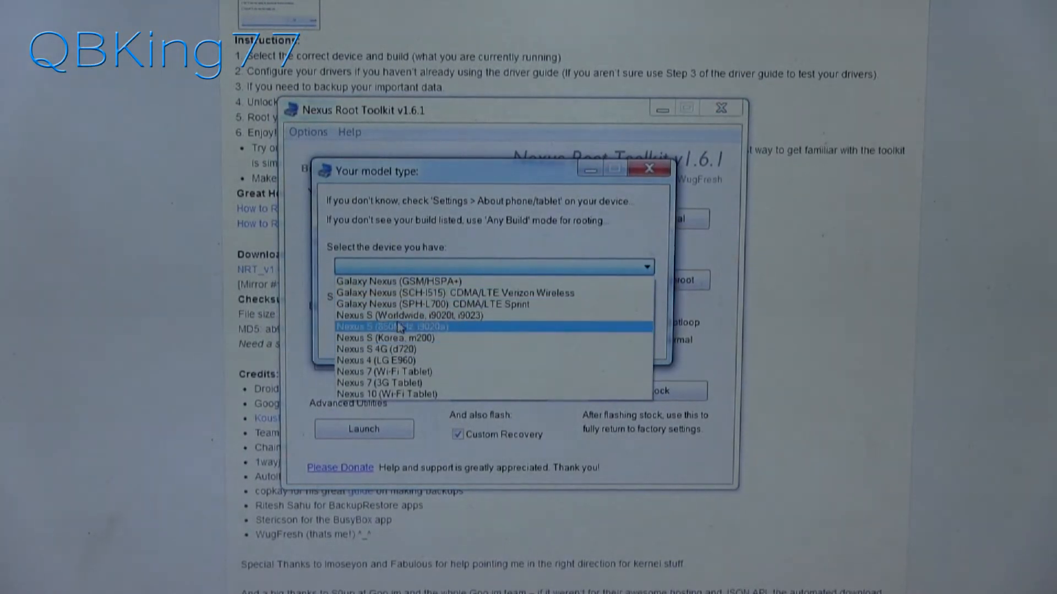
mouse_move(394, 361)
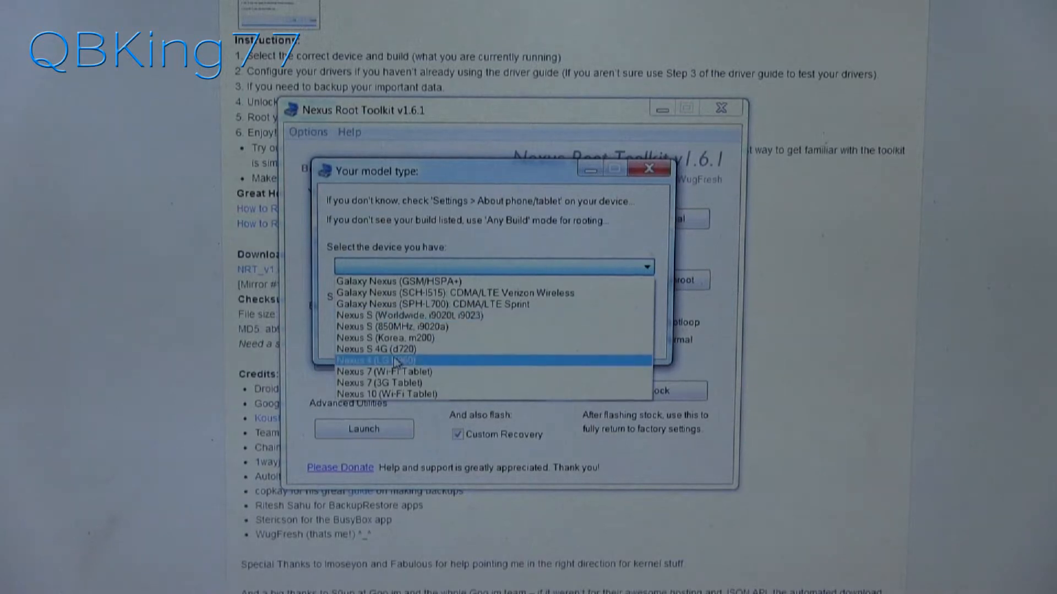
Apply Nexus S 4G (d720) with the SOJUS-CRESPO Android 4.1.1 JRO03R build as the model type
left_click(380, 349)
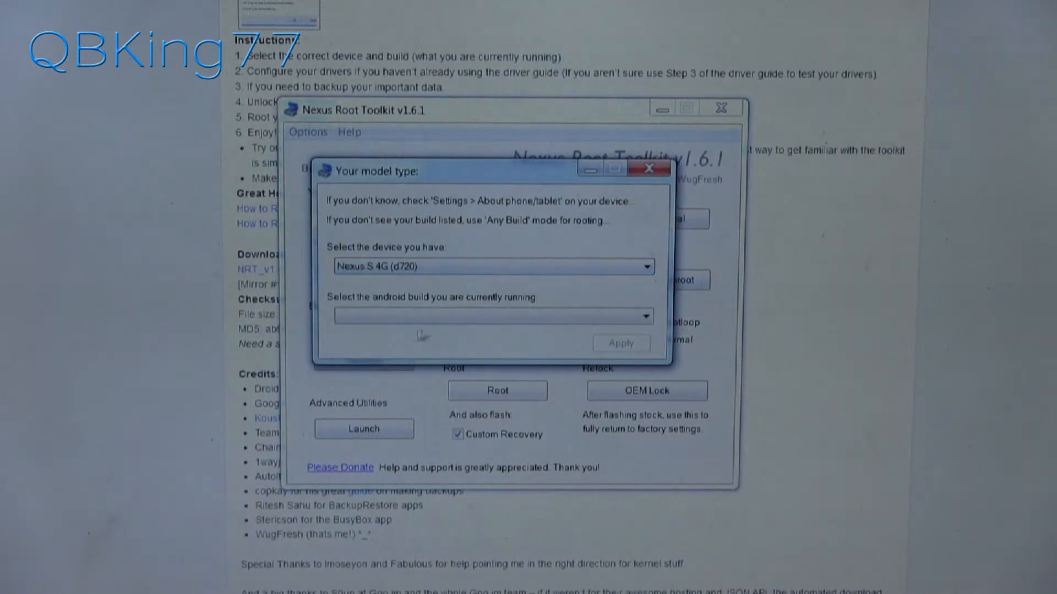
left_click(642, 316)
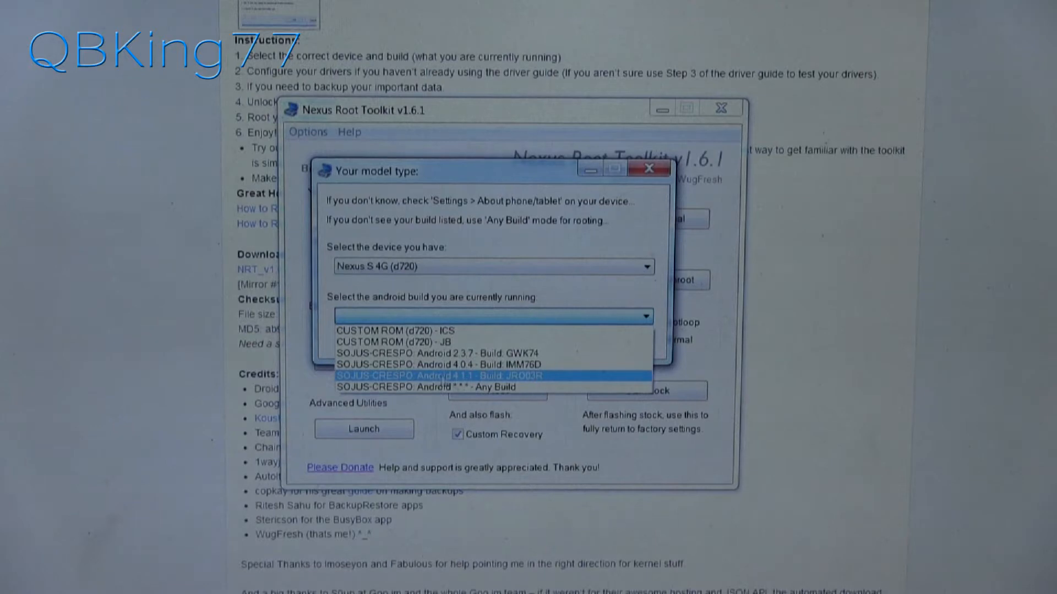
mouse_move(382, 331)
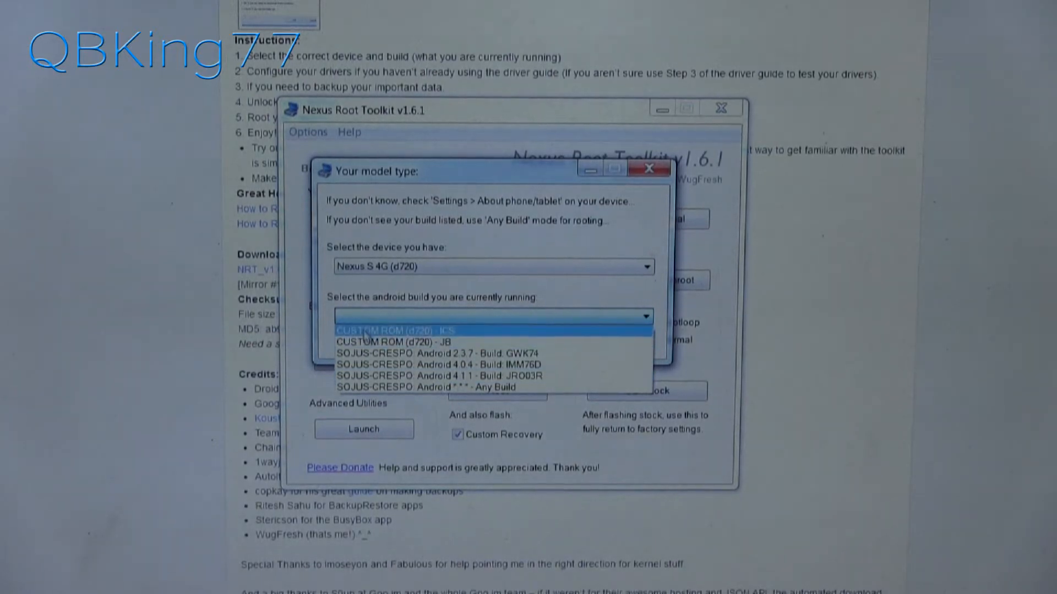
left_click(441, 375)
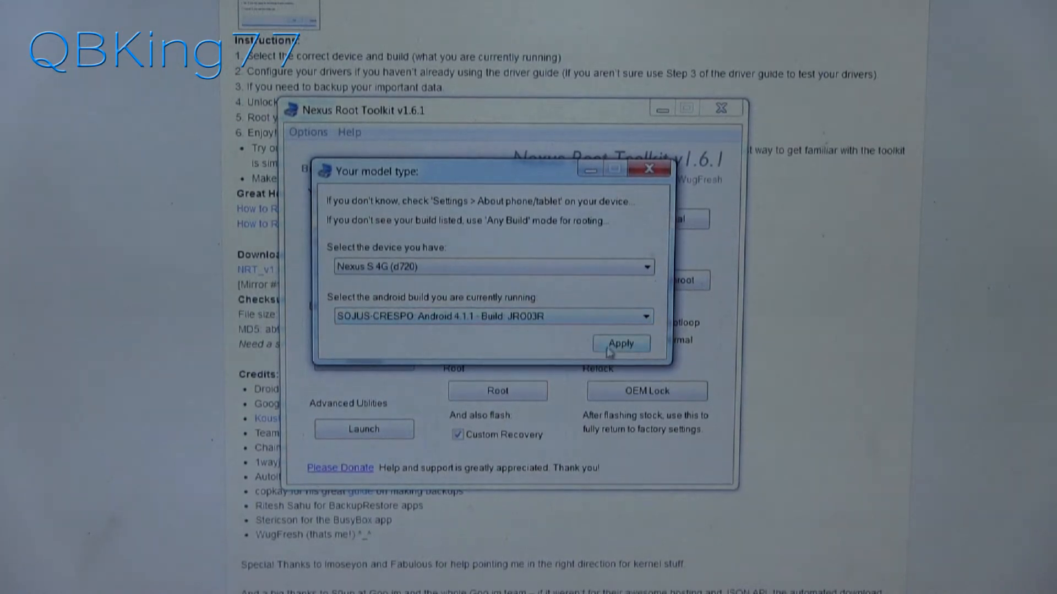
left_click(619, 344)
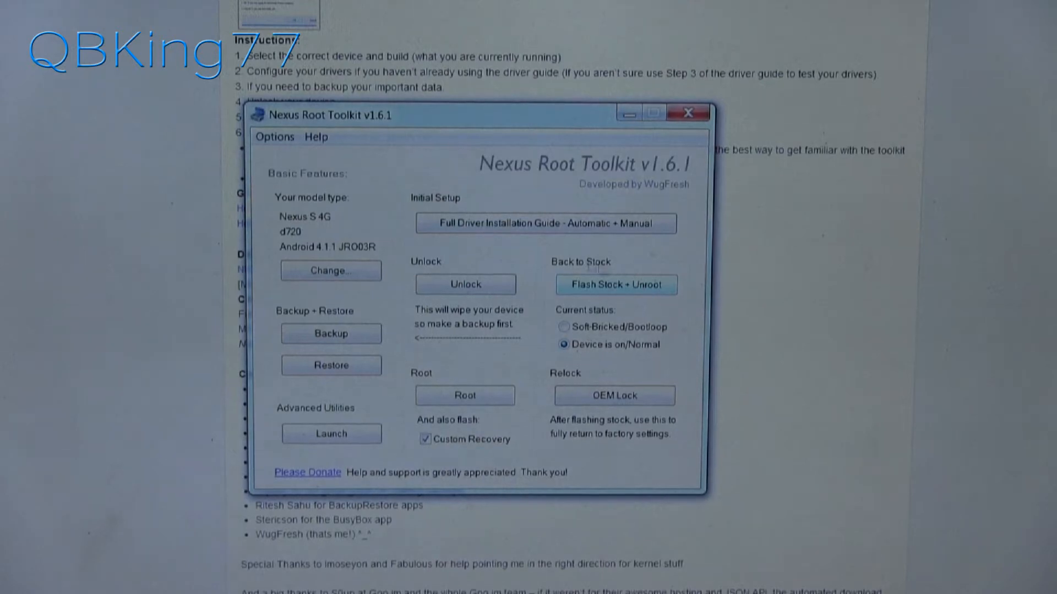
Start Flash Stock + Unroot, accept the wipe warning and auto-download the 4.1.1 JRO03R factory image
left_click(615, 284)
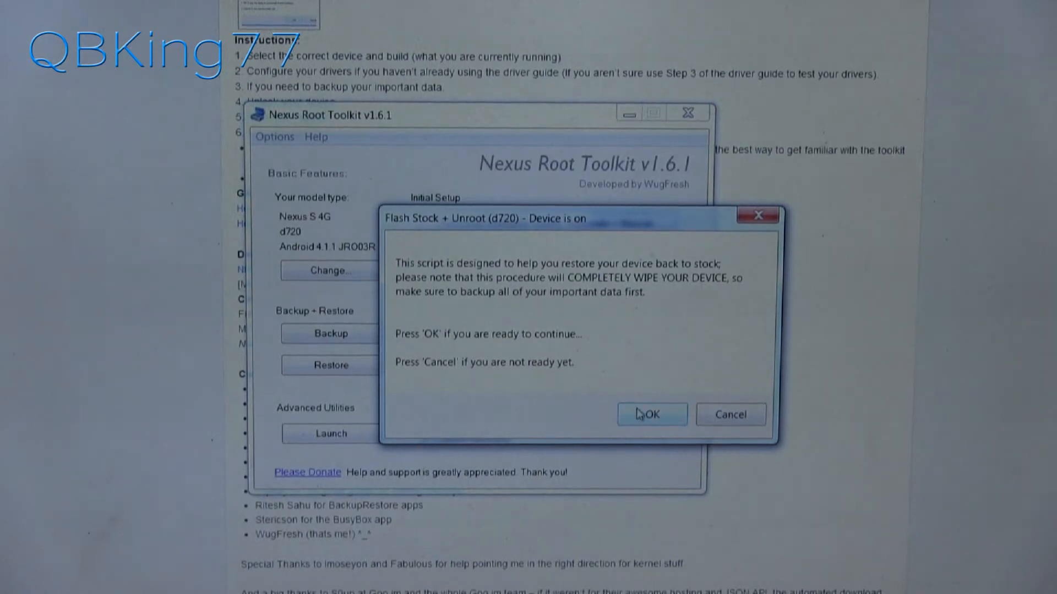
left_click(649, 414)
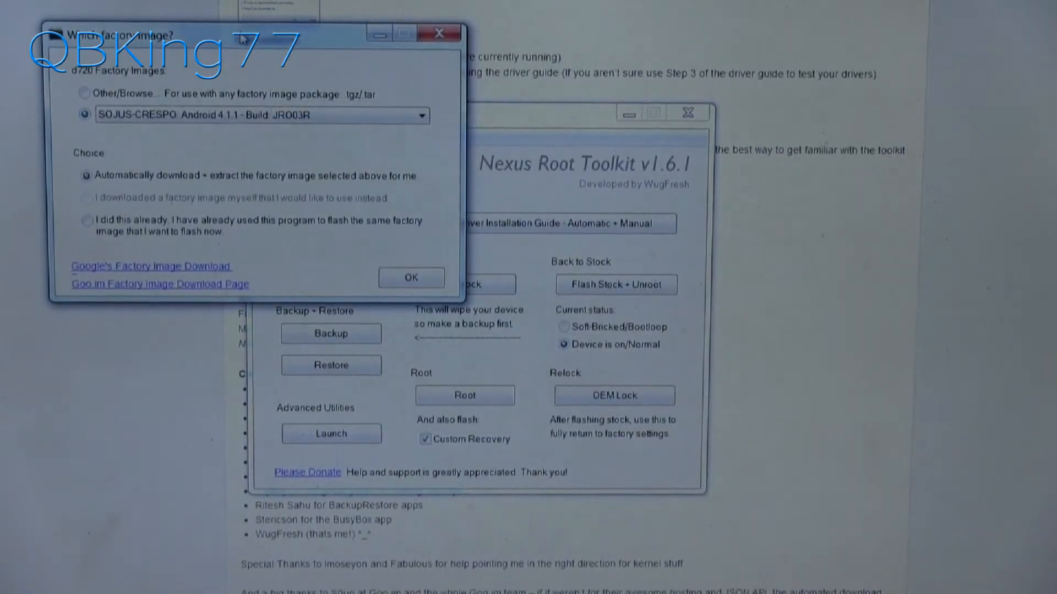
left_click_drag(242, 35, 458, 146)
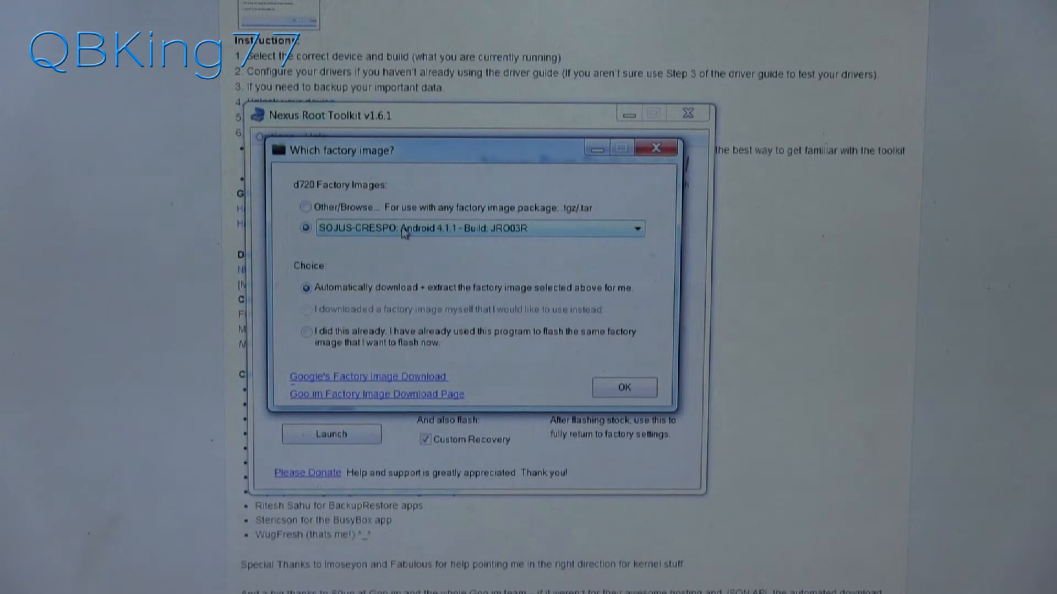
left_click(636, 227)
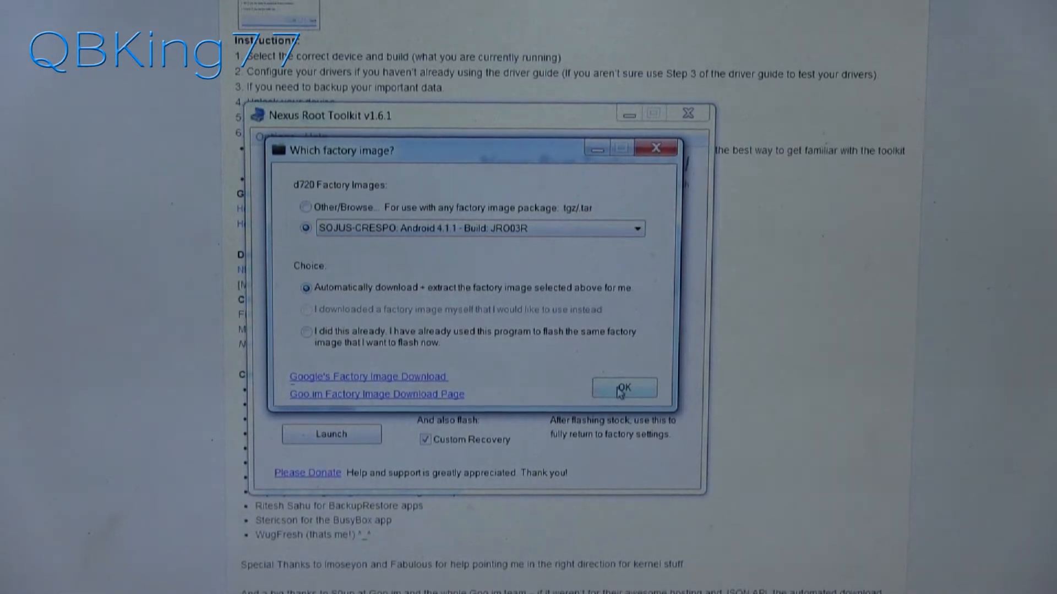
left_click(621, 389)
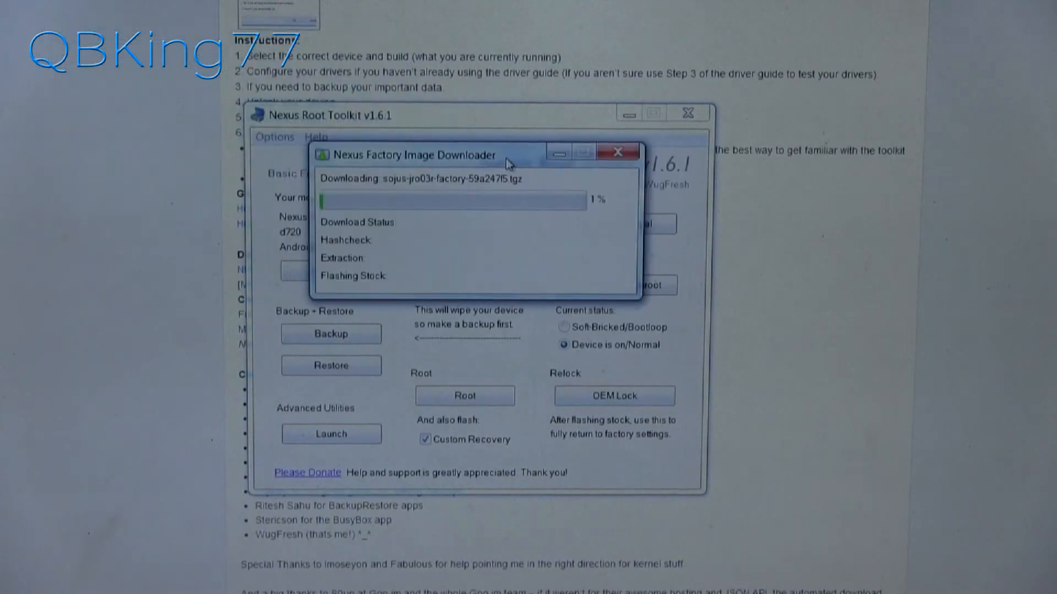
mouse_move(458, 225)
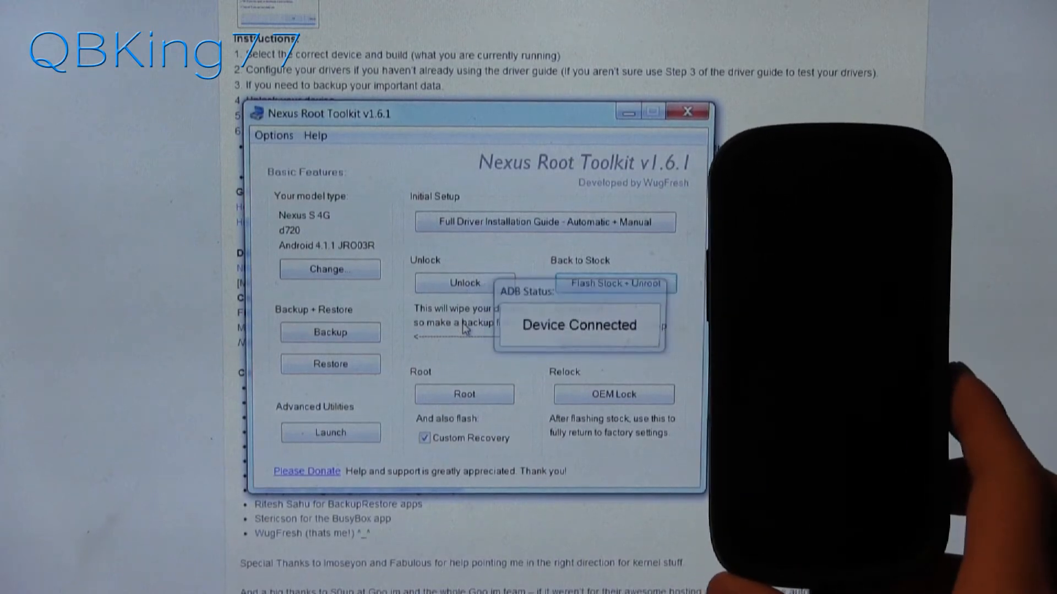
Acknowledge the ADB Status 'Device Connected' popup after the image download completes
left_click(463, 283)
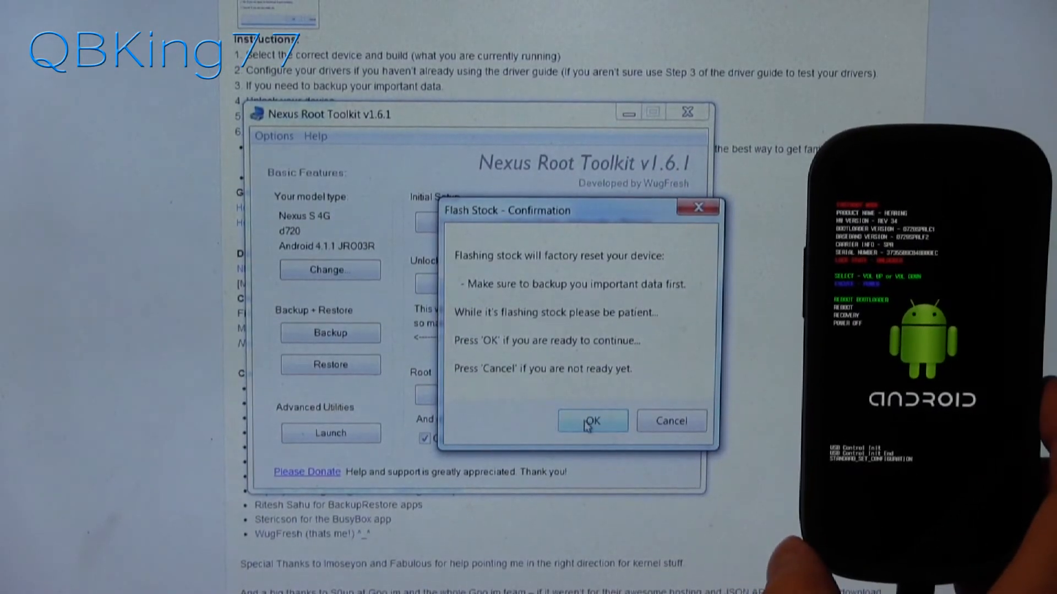
Confirm the Flash Stock dialog so the stock 4.1.1 image flashes in the command window
left_click(591, 419)
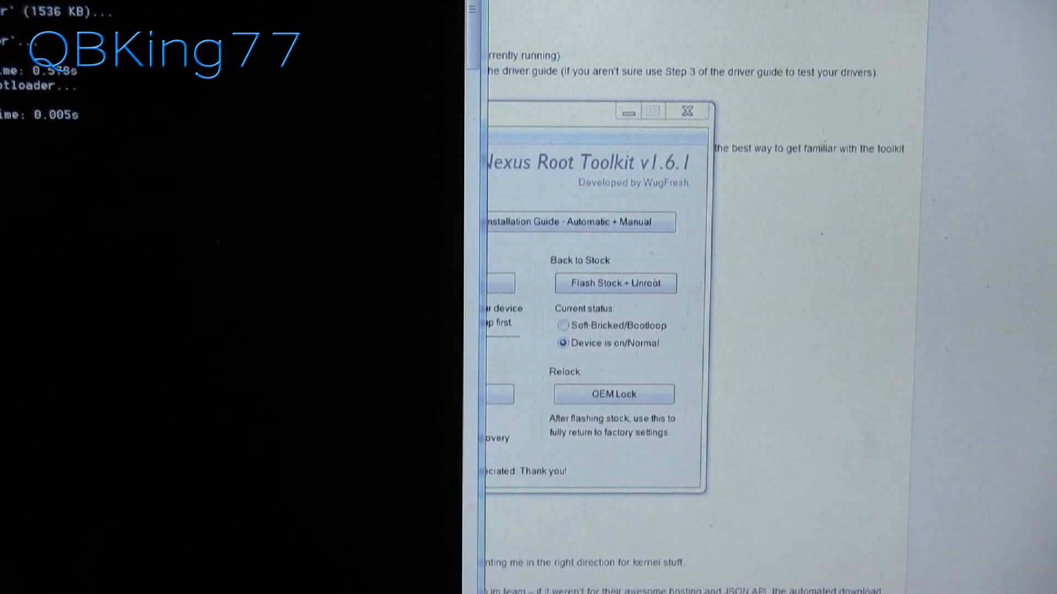
left_click(615, 283)
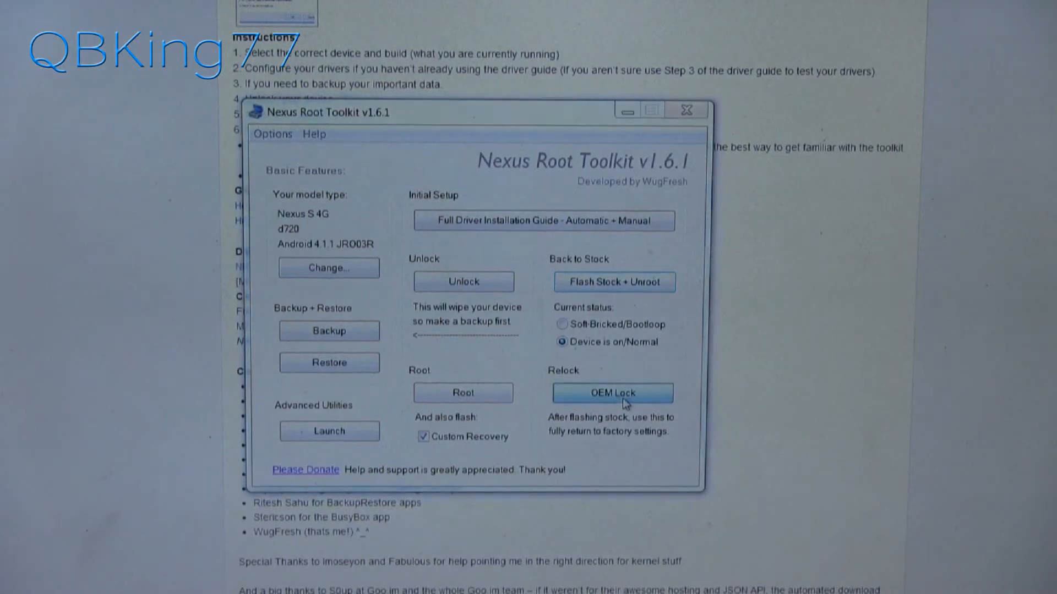
Run OEM Lock to re-lock the bootloader, then accept the Lock notice to reboot the phone
left_click(611, 393)
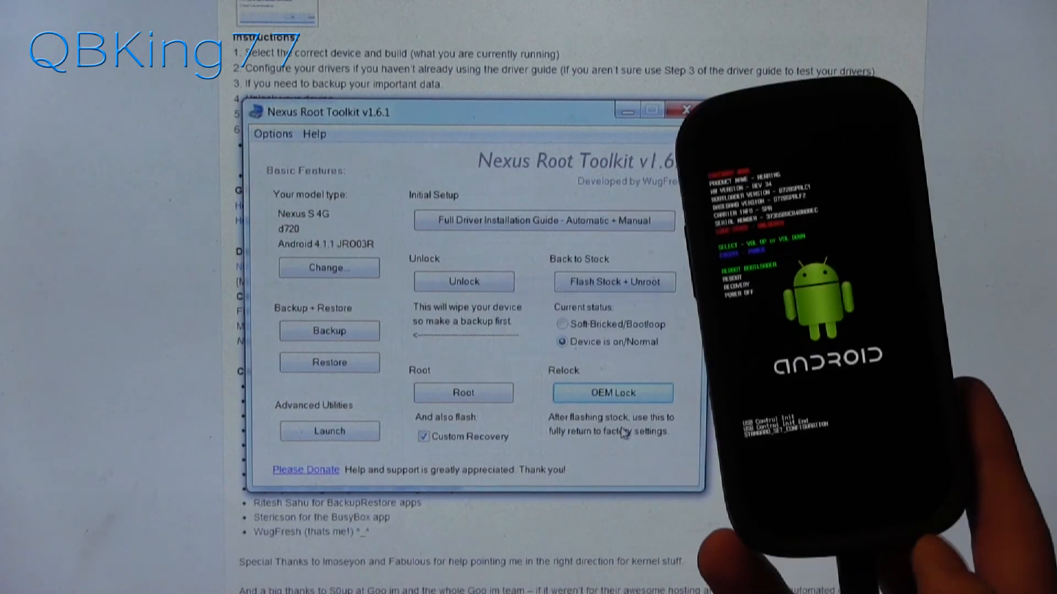
left_click(612, 392)
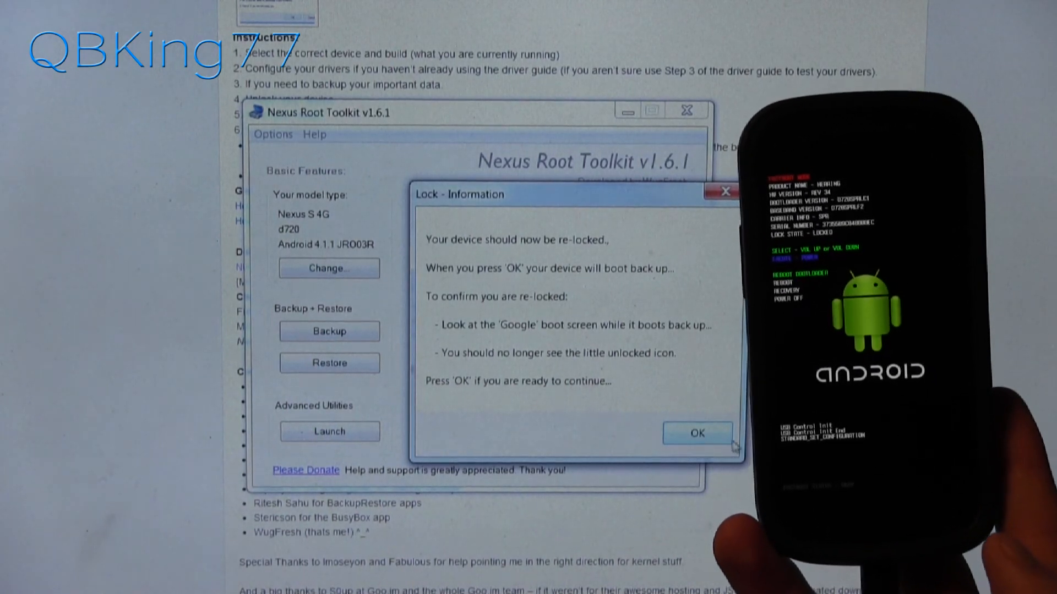
left_click(696, 434)
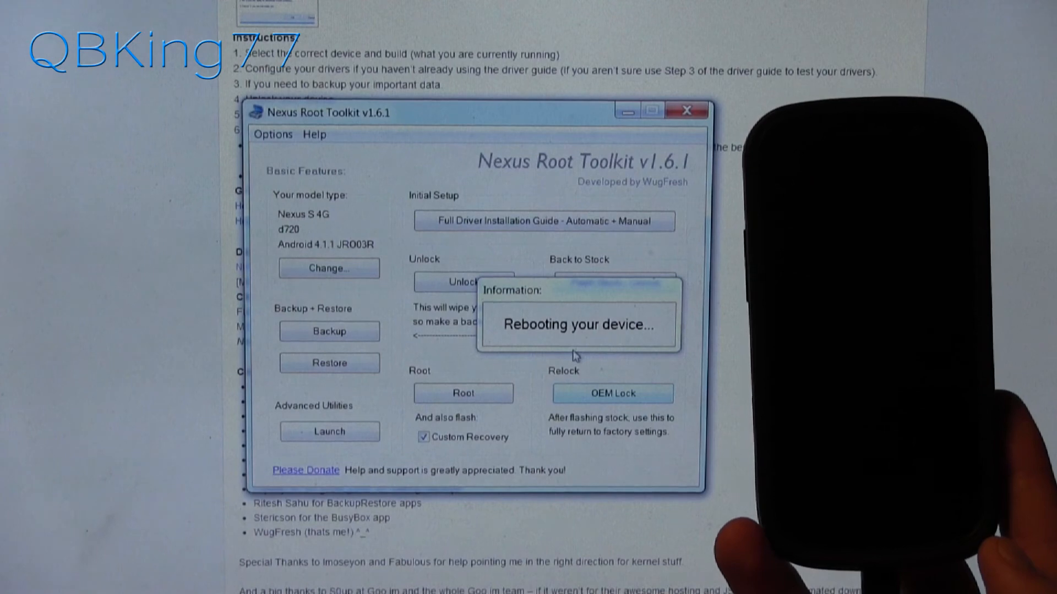